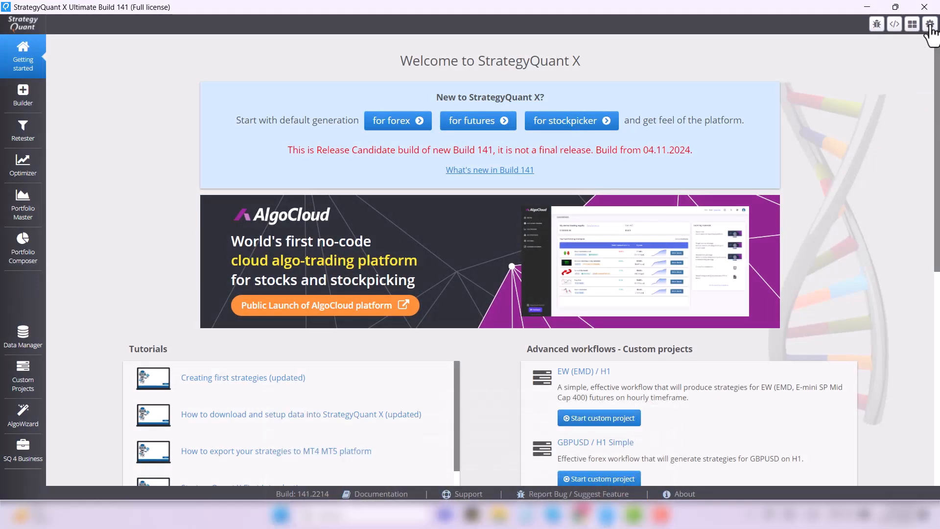
# - Open and close the configuration dialog, then show the nine custom projects
pyautogui.click(930, 24)
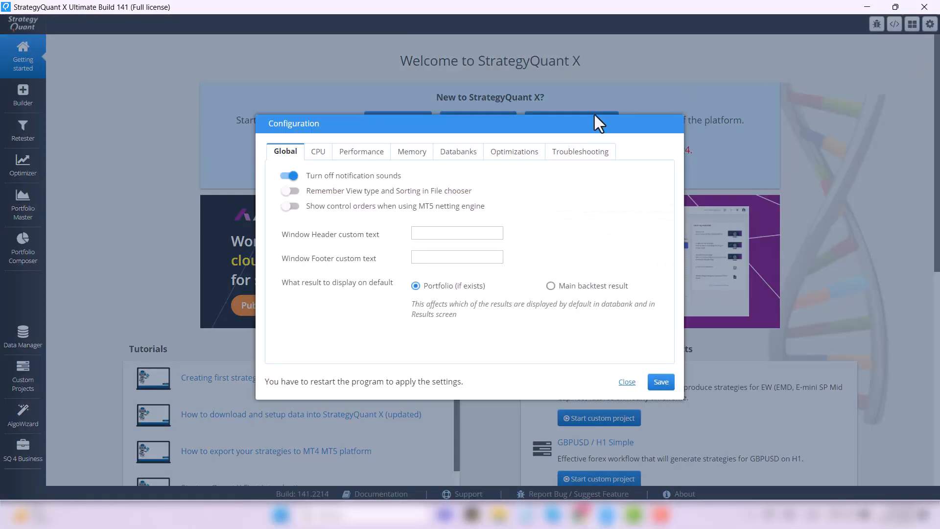
pyautogui.click(626, 382)
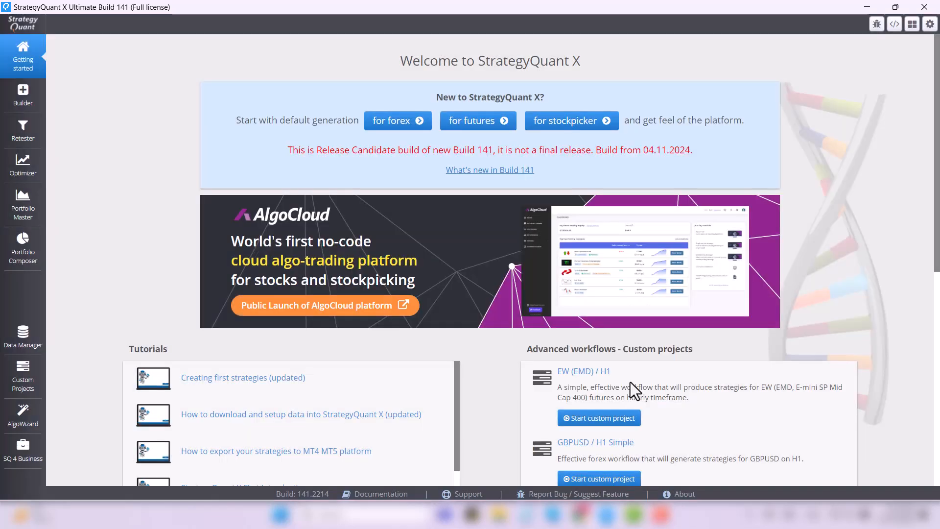
pyautogui.click(23, 377)
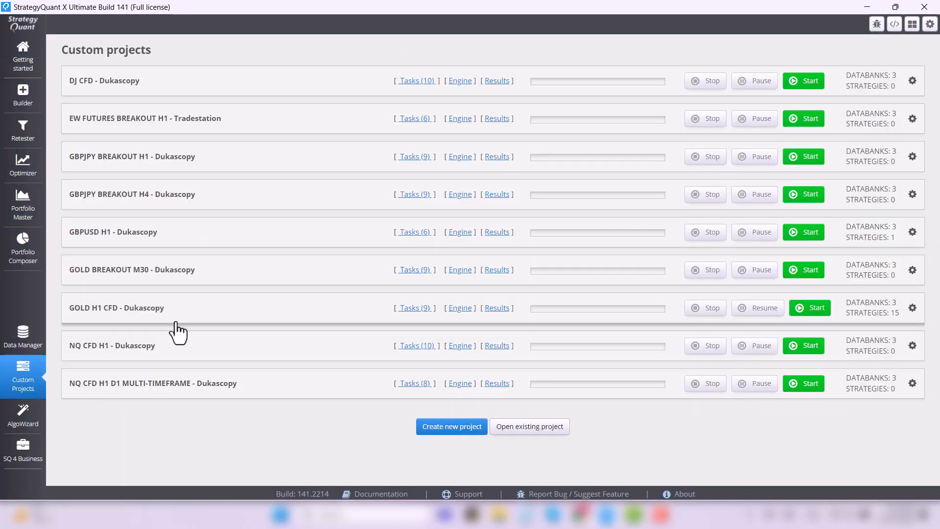
# - Open the GOLD H1 CFD – Dukascopy project and start it, finishing with 15 results
pyautogui.click(116, 307)
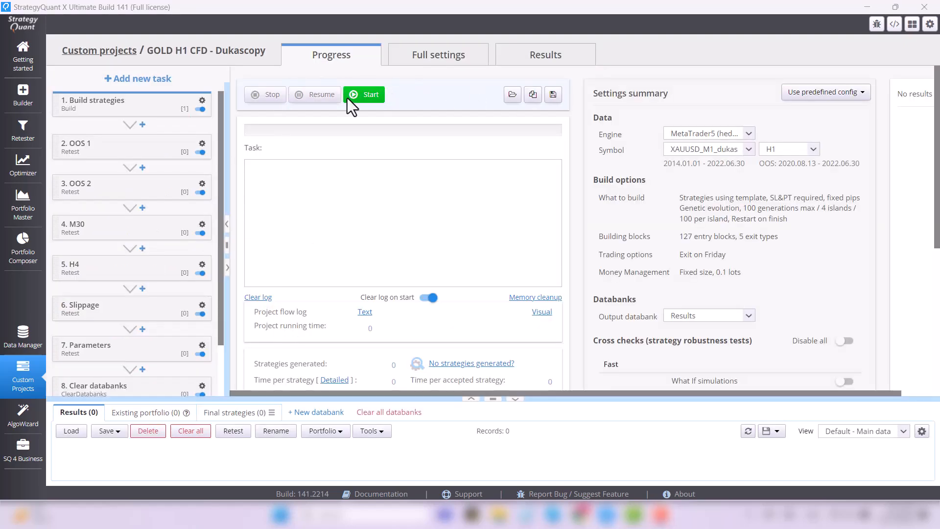
pyautogui.click(364, 94)
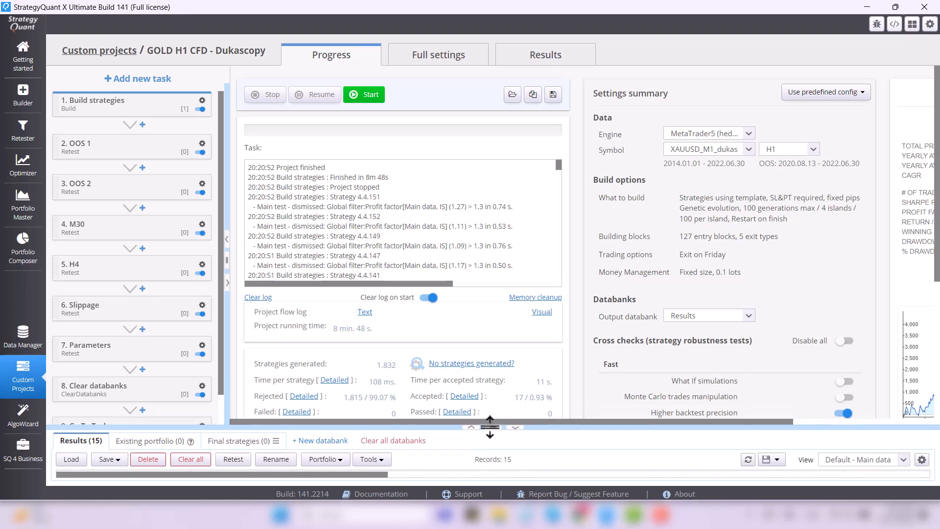
pyautogui.moveTo(184, 206)
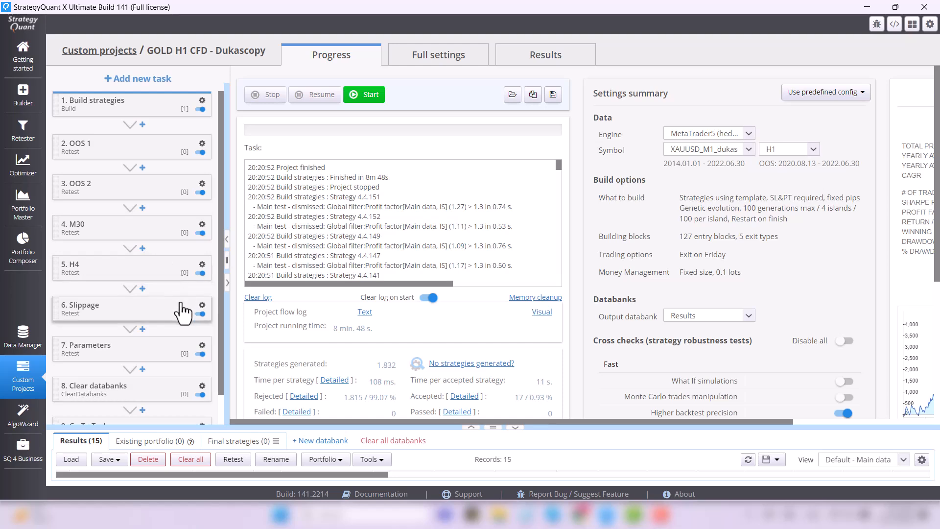
pyautogui.moveTo(127, 115)
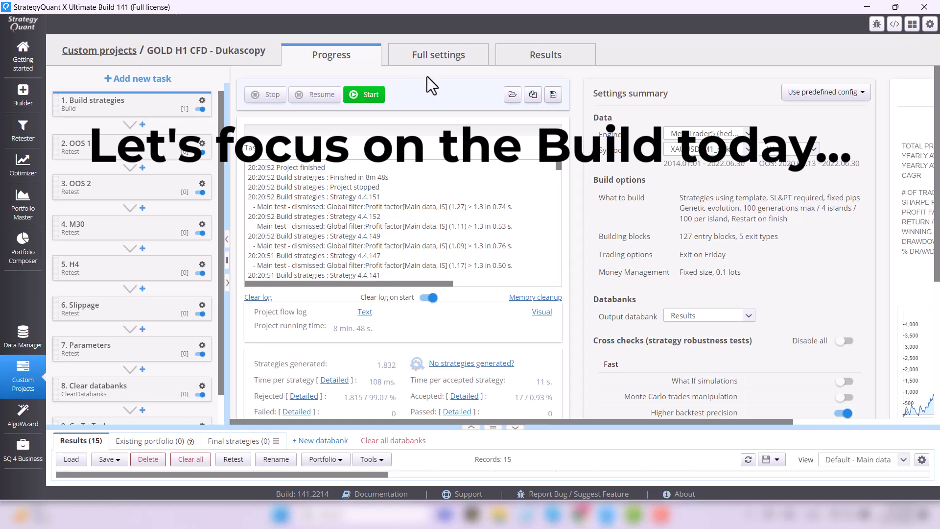
pyautogui.click(438, 54)
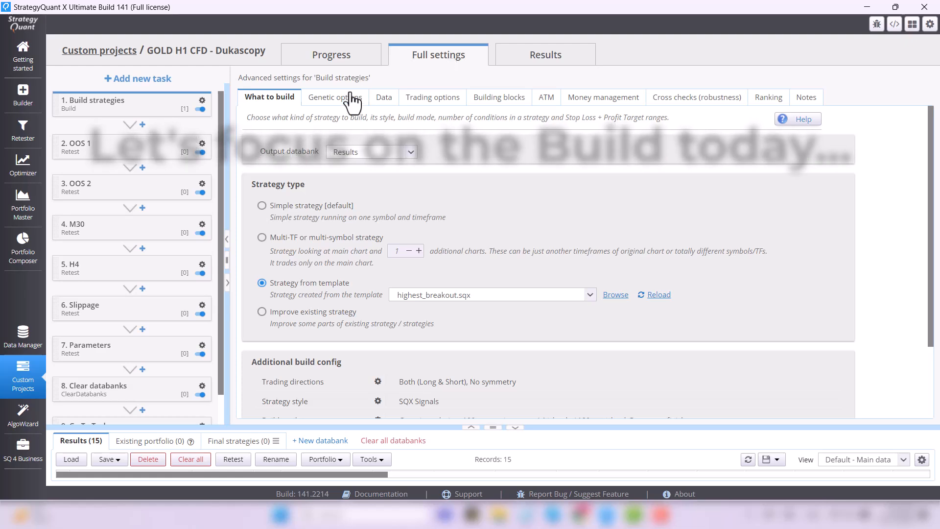
pyautogui.click(334, 97)
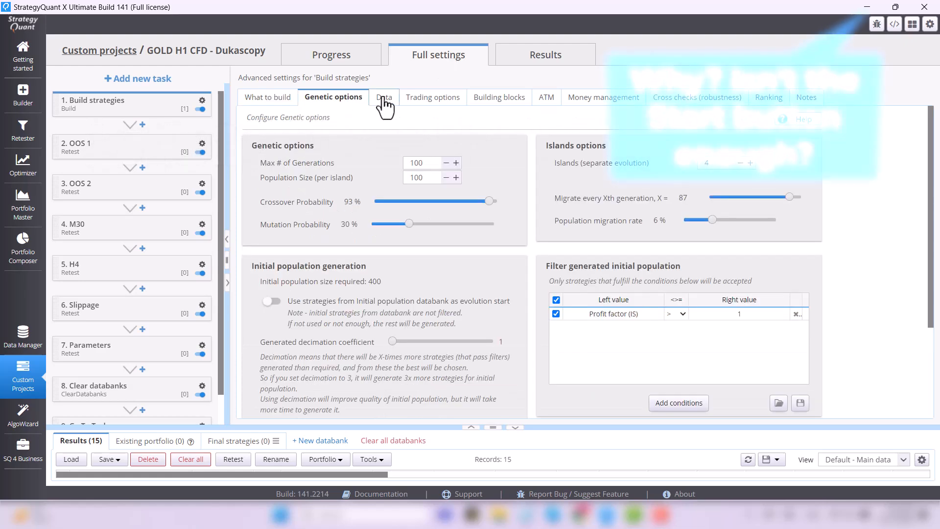
pyautogui.click(332, 54)
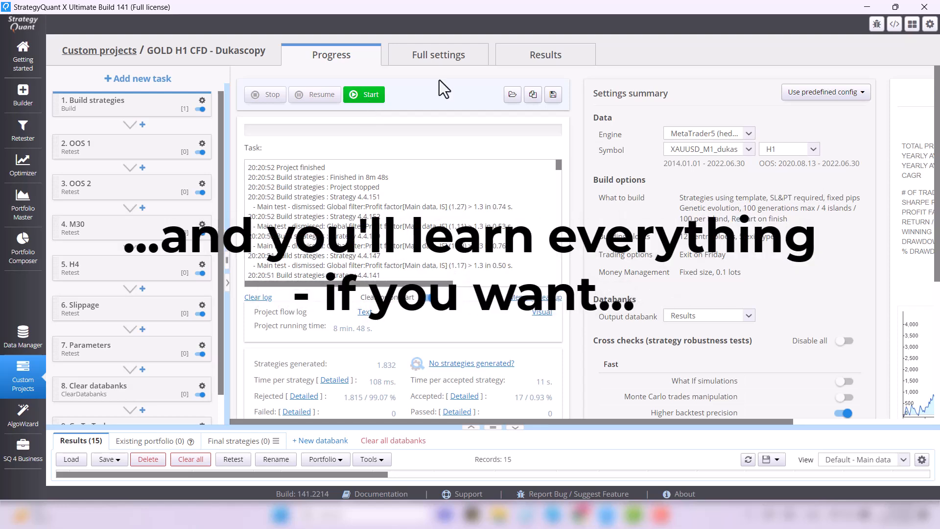
pyautogui.click(438, 54)
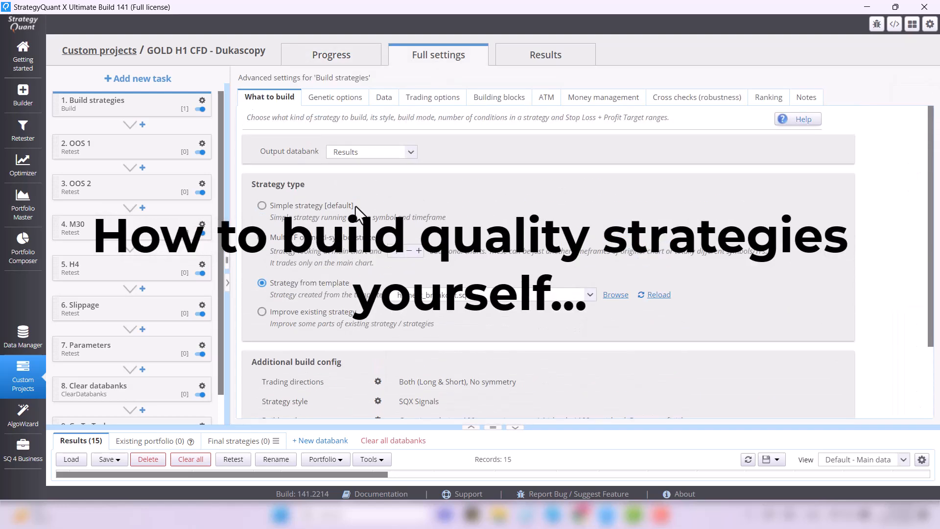
pyautogui.click(335, 97)
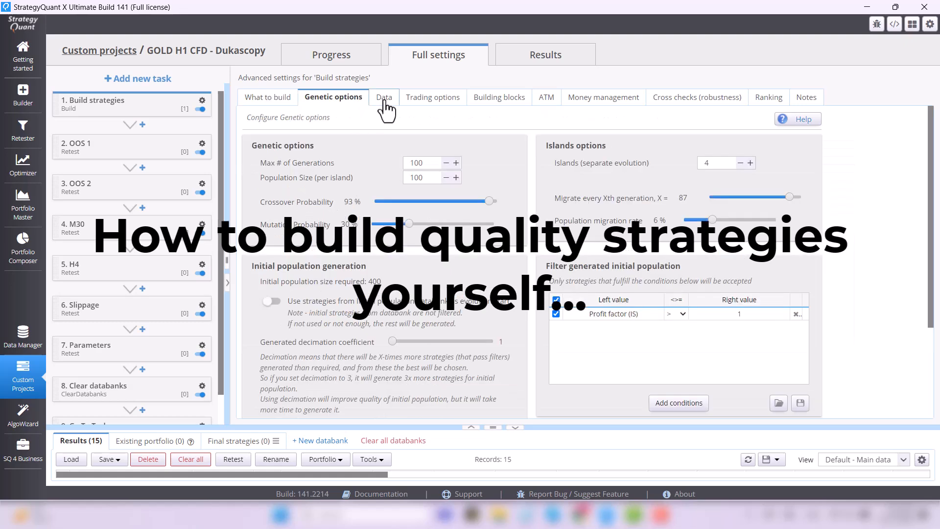
pyautogui.click(431, 97)
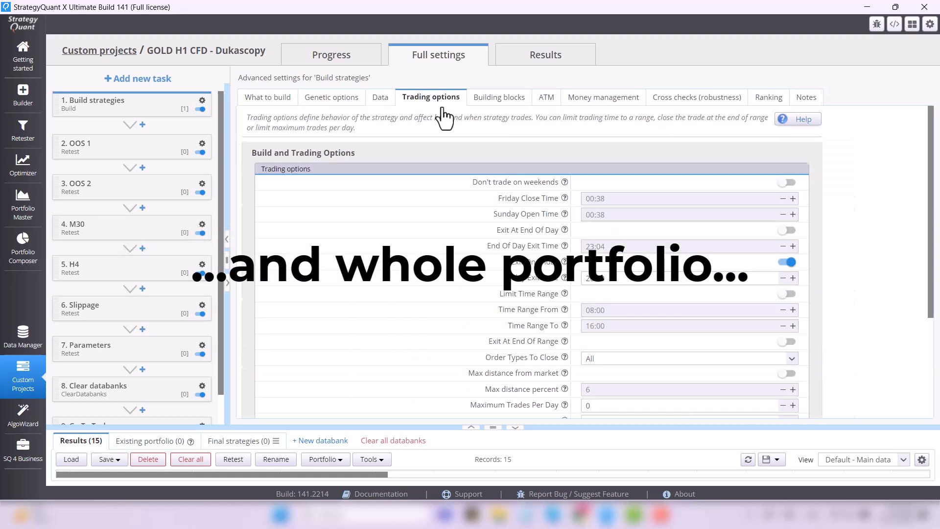
pyautogui.click(498, 97)
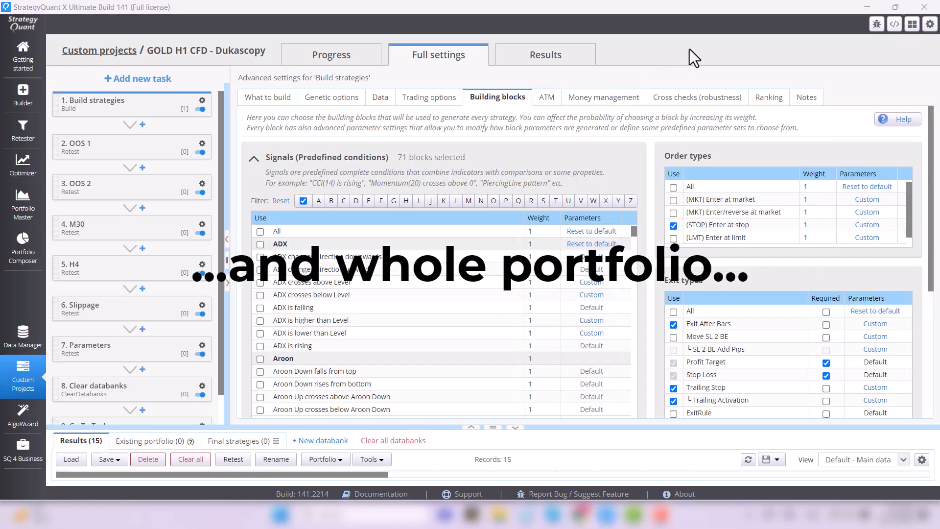
pyautogui.click(544, 97)
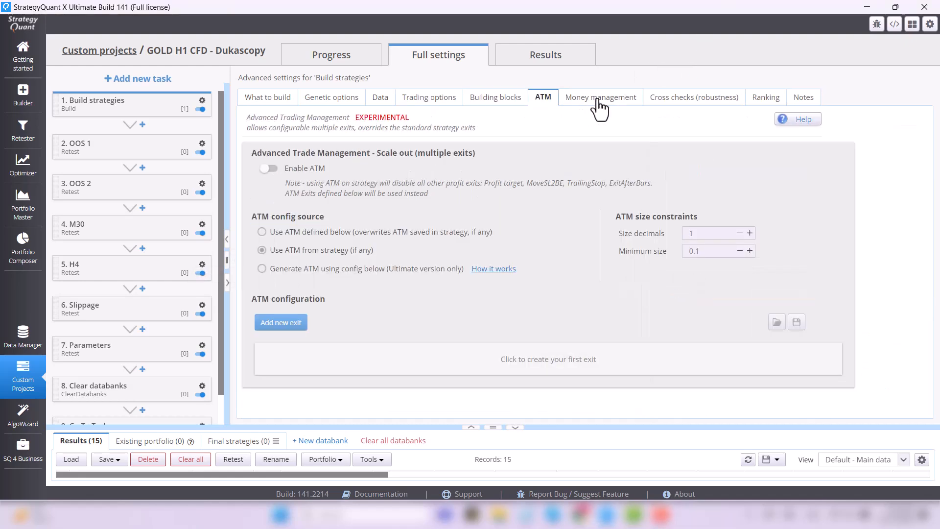
pyautogui.click(694, 97)
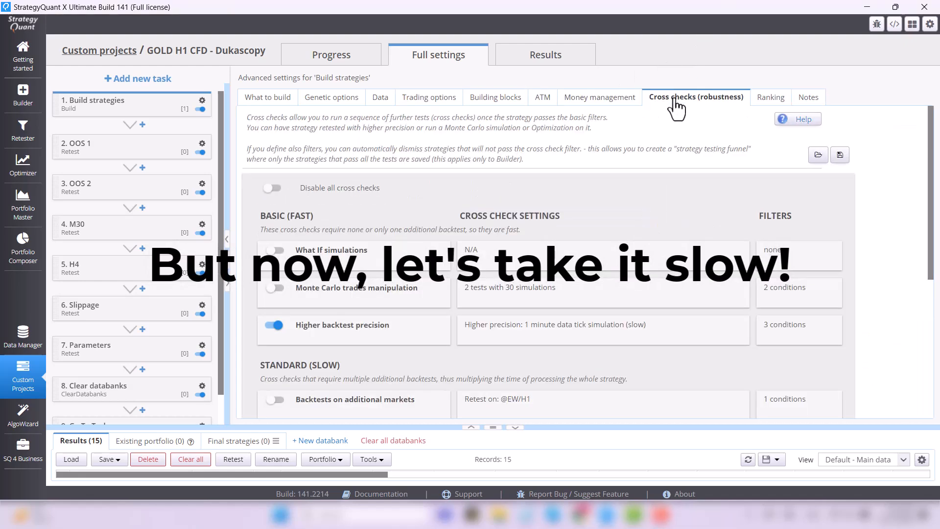
pyautogui.scroll(-3)
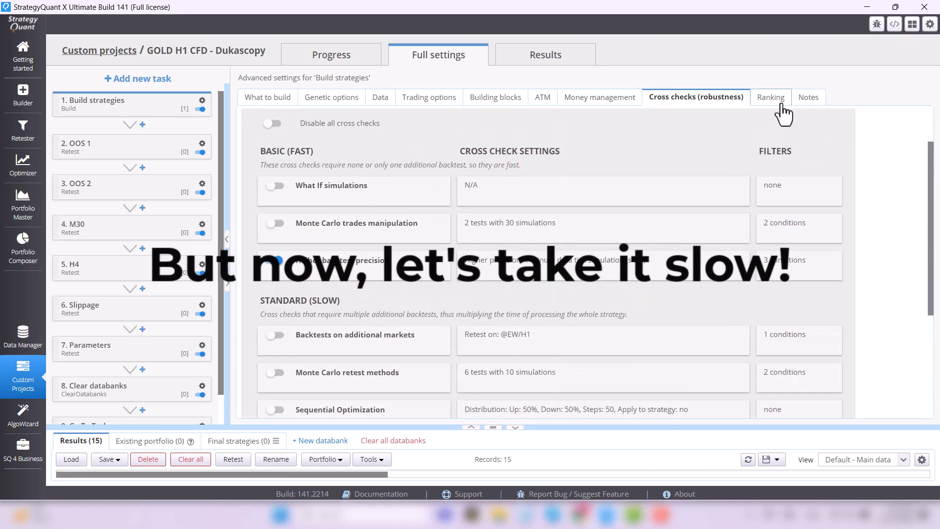
pyautogui.click(770, 96)
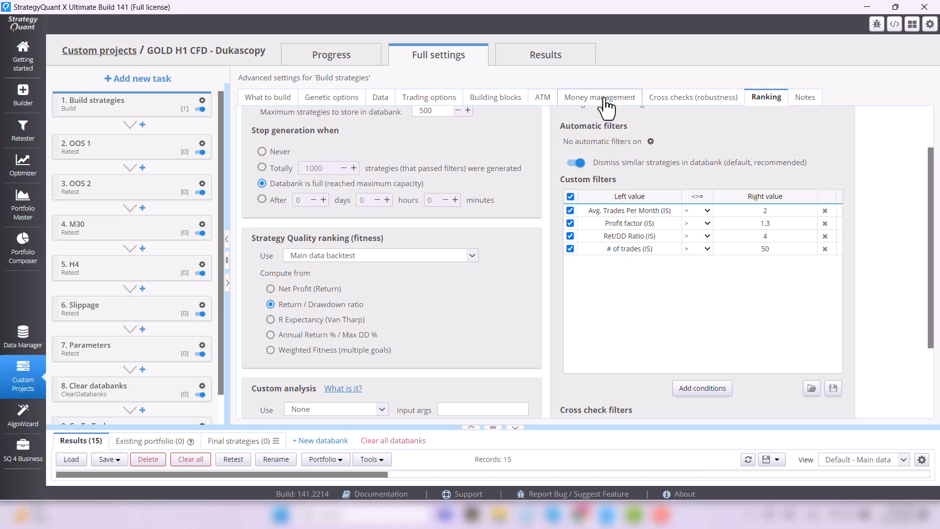
pyautogui.click(331, 55)
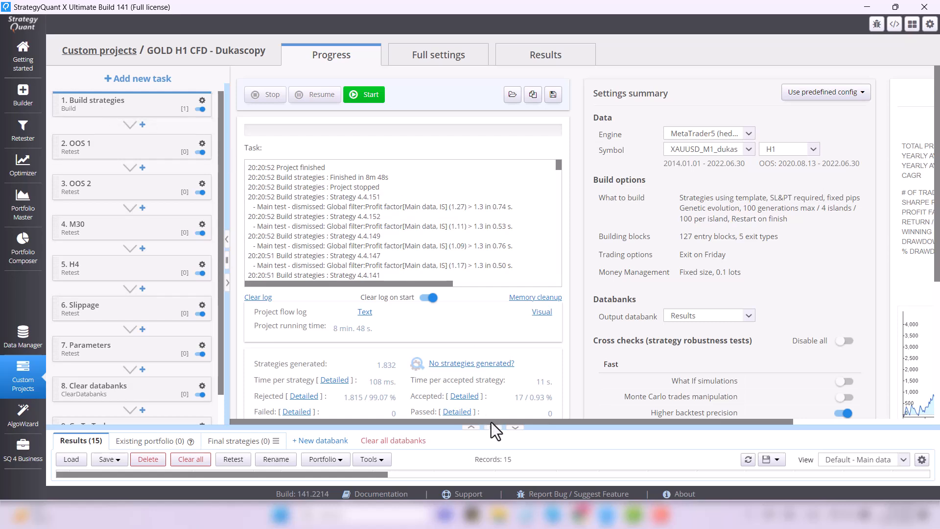
pyautogui.moveTo(496, 428)
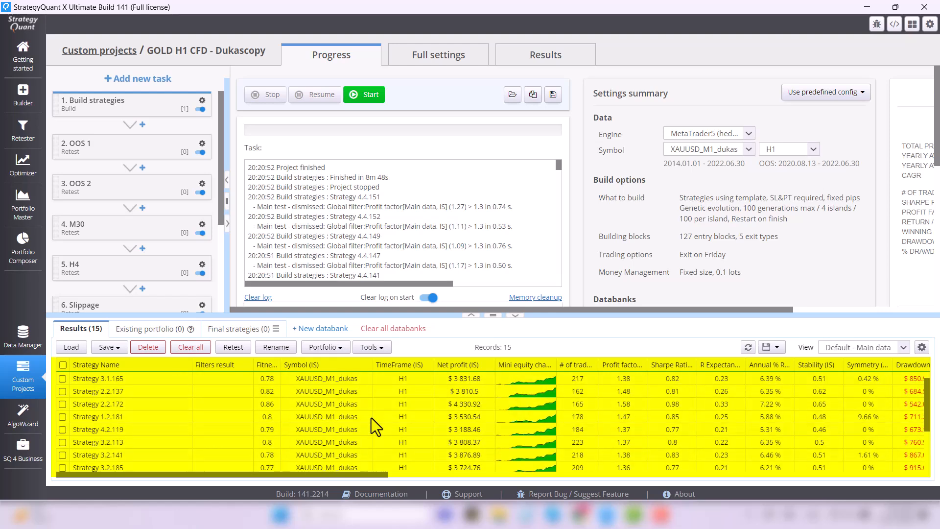
# - Scroll the results databank and open Strategy 4.3.186's overview, total profit $2769.9
pyautogui.scroll(-3)
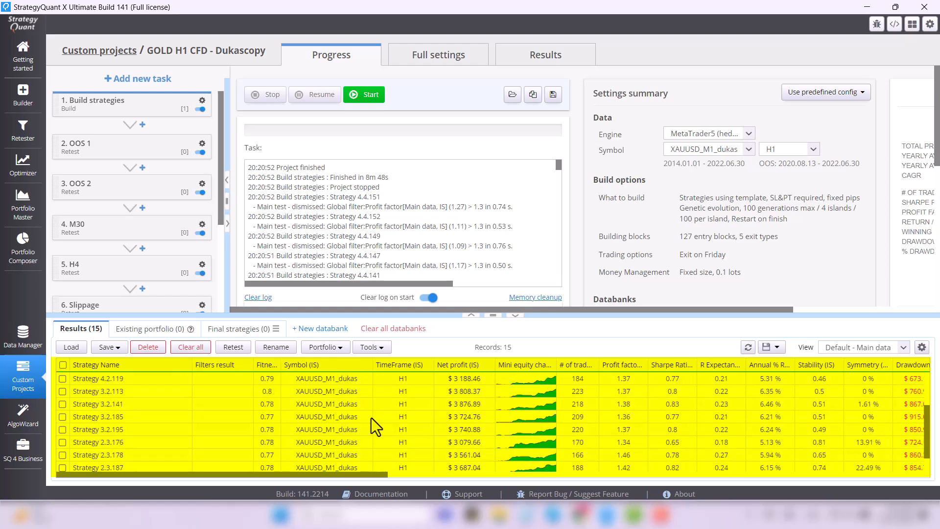
pyautogui.scroll(-3)
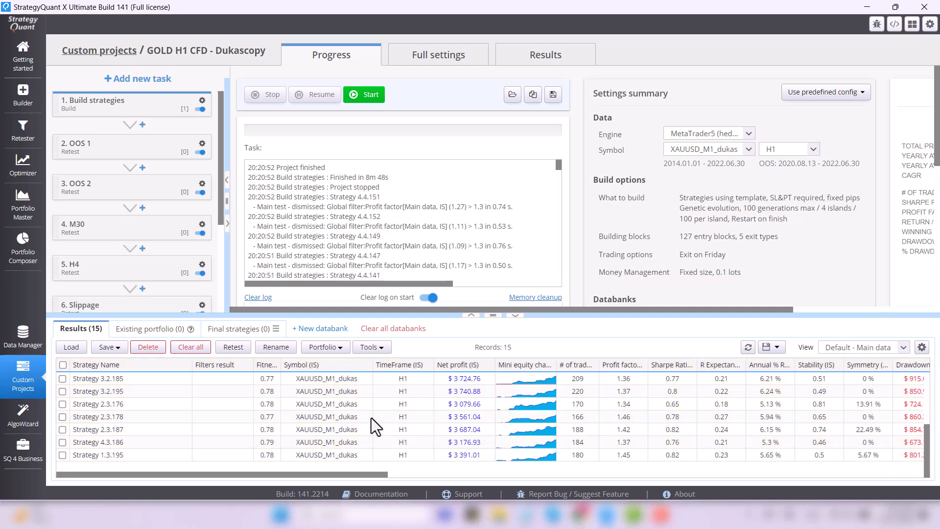
pyautogui.click(99, 442)
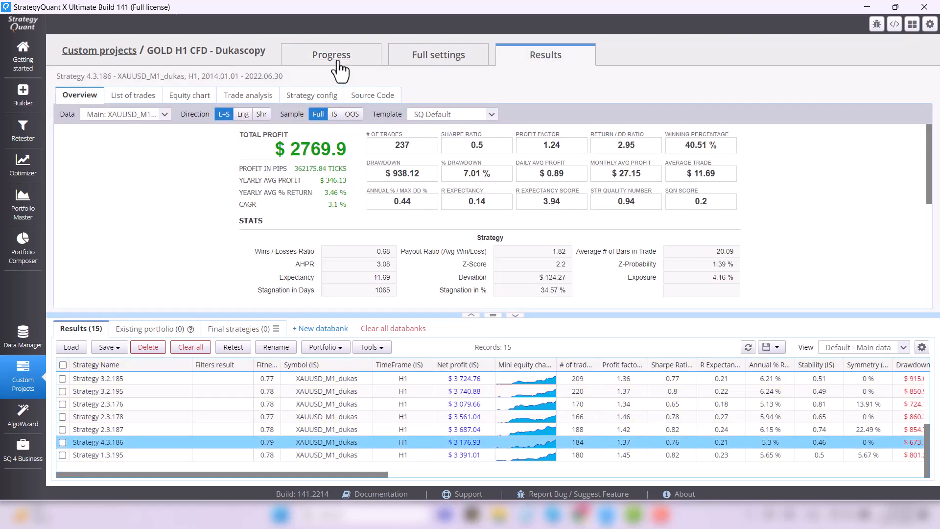
# - View Strategy 4.3.186's equity chart, then return to the project's Progress view
pyautogui.click(189, 94)
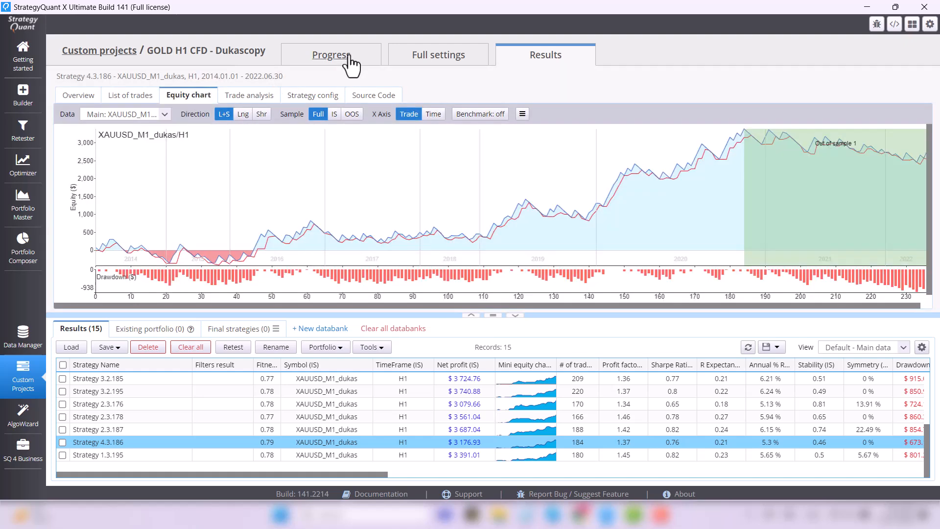
pyautogui.click(331, 54)
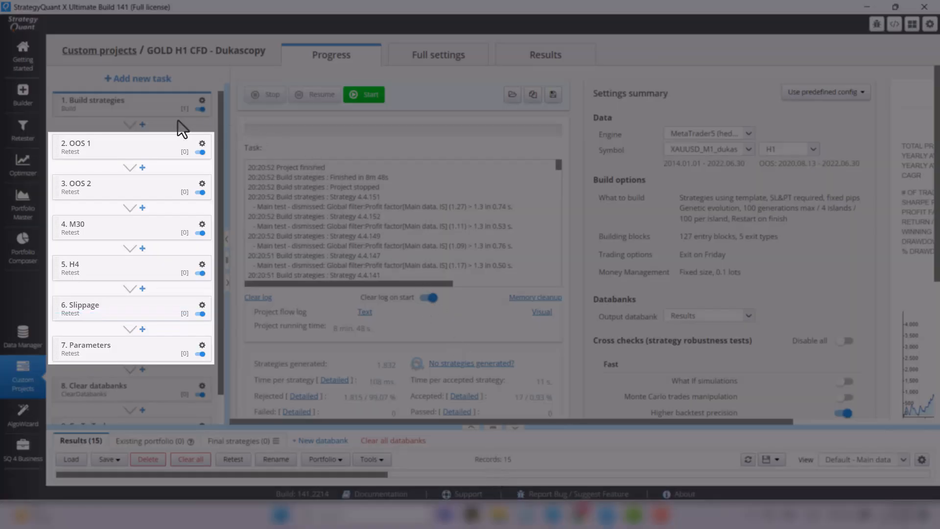
# - Select the OOS 1 retest task in the task list
pyautogui.click(120, 148)
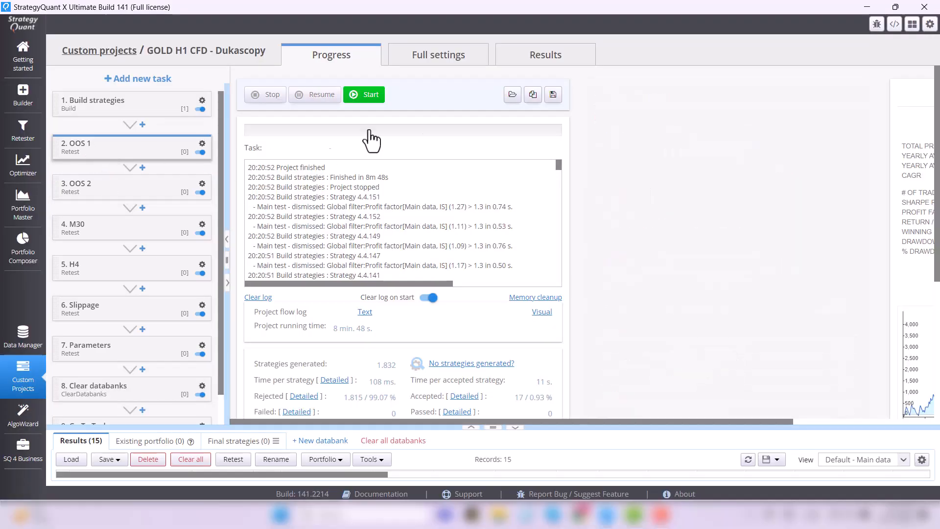
# - Show OOS 1's full data settings with backtest dates 2022.06.02 to 2024.09.12
pyautogui.click(438, 54)
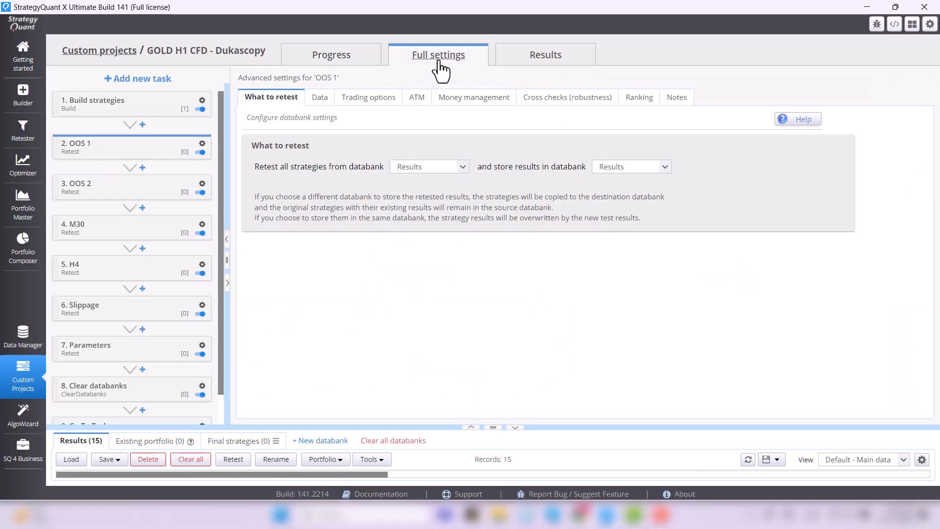
pyautogui.click(316, 97)
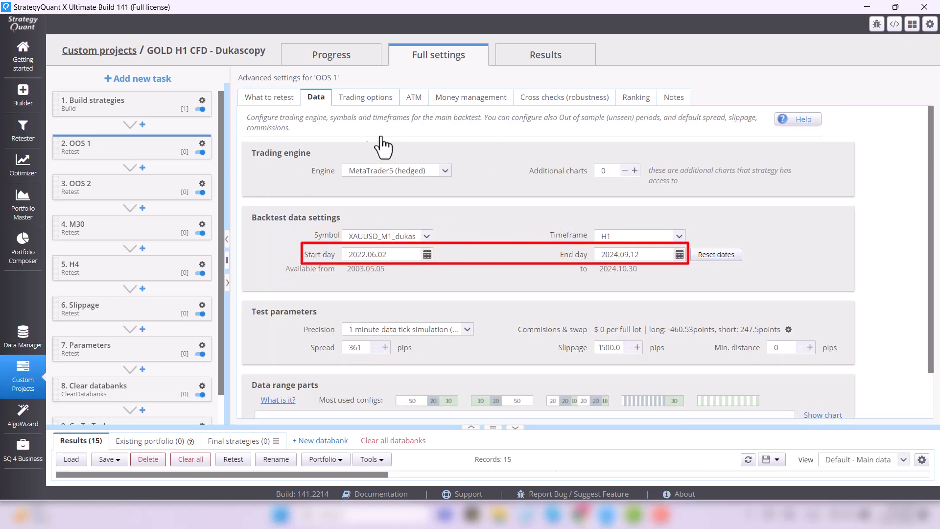
pyautogui.moveTo(492, 281)
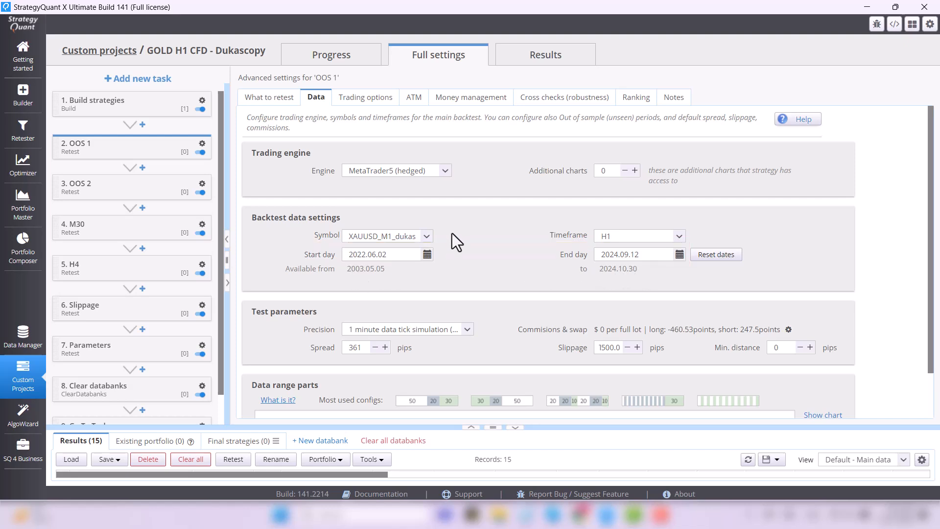
pyautogui.moveTo(72, 149)
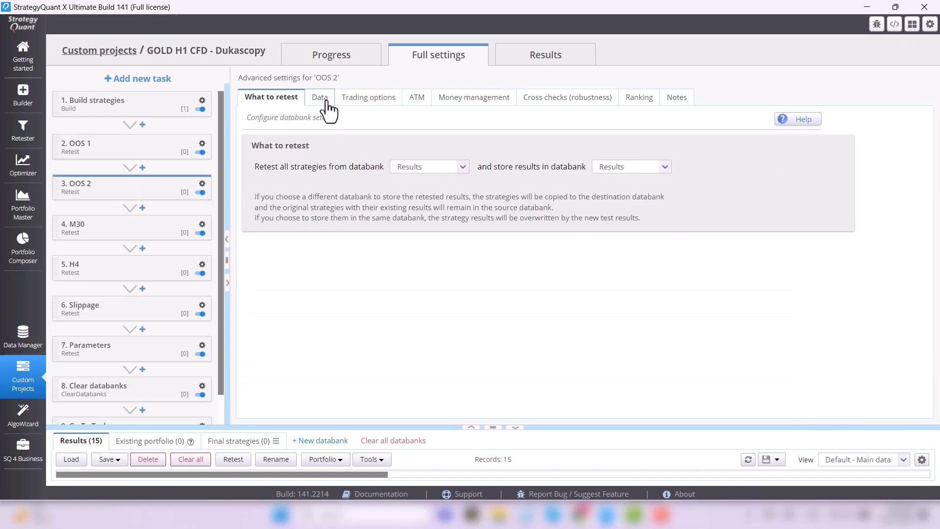
# - View OOS 2's data settings, then the M30 summary: MetaTrader4, M30, 2006.01.01–2024.09.12
pyautogui.click(316, 97)
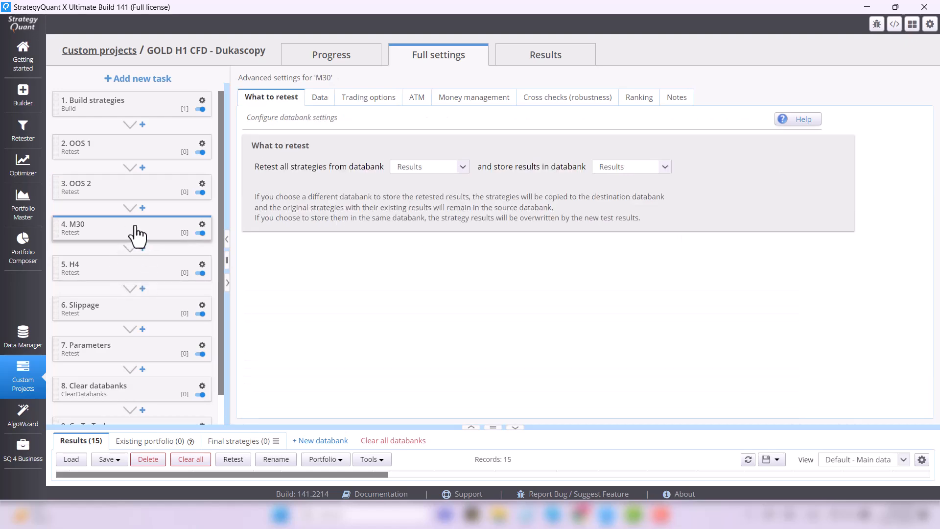
pyautogui.click(330, 55)
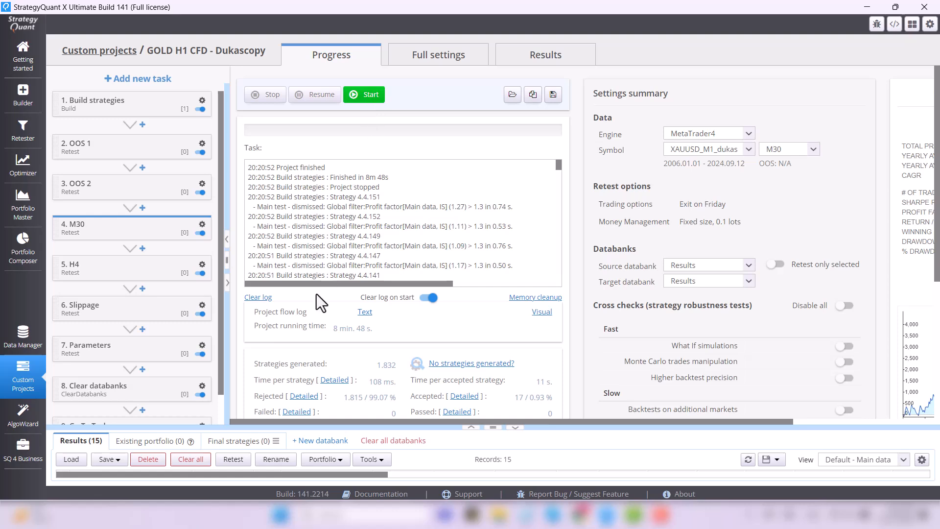
pyautogui.moveTo(371, 94)
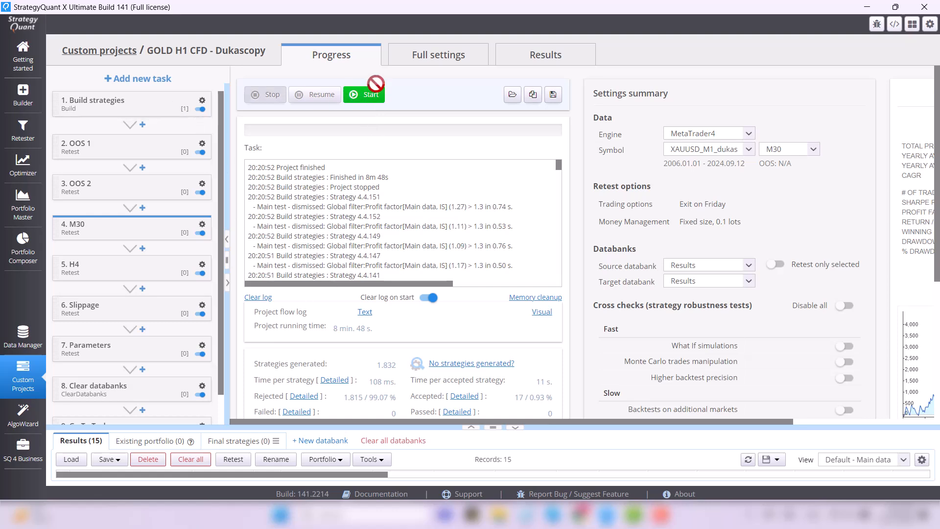
# - Review Build strategies' full data settings: XAUUSD H1, 2006.01.01–2024.09.12, slippage 1500 pips
pyautogui.click(438, 54)
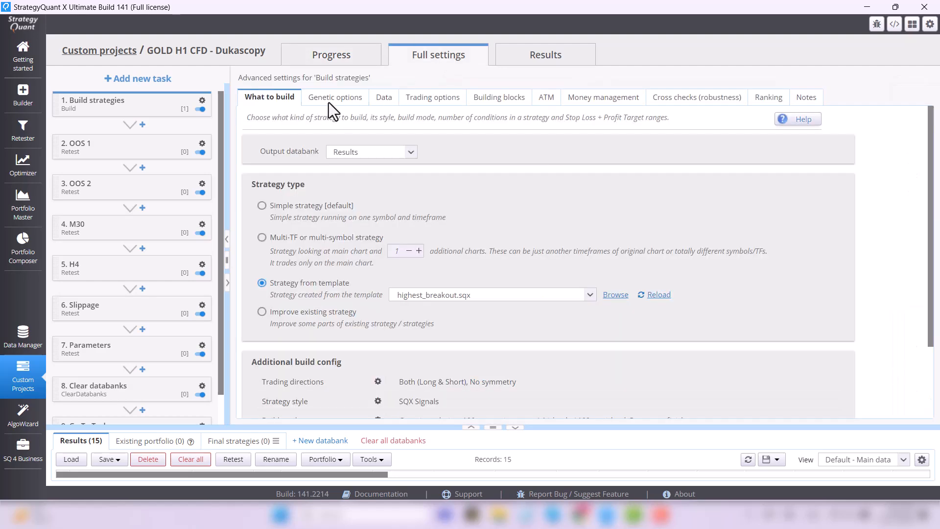
pyautogui.click(383, 97)
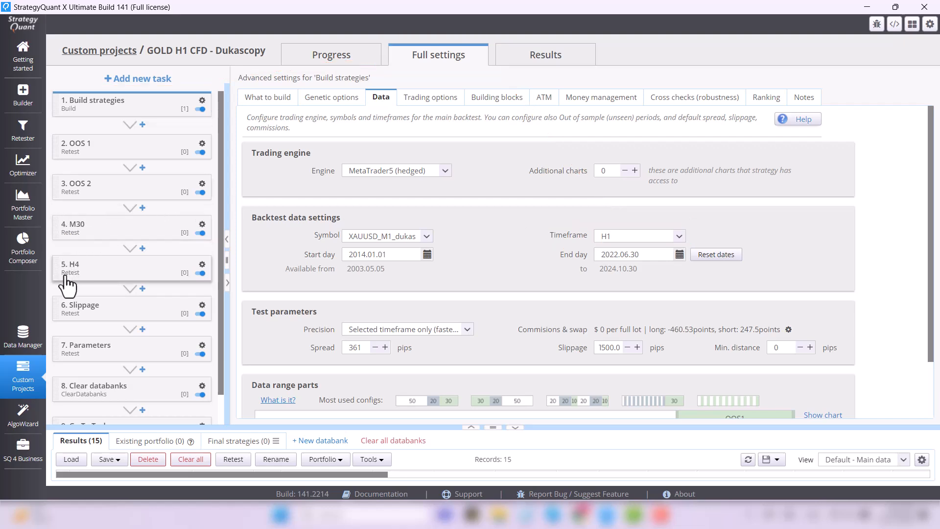
pyautogui.scroll(-3)
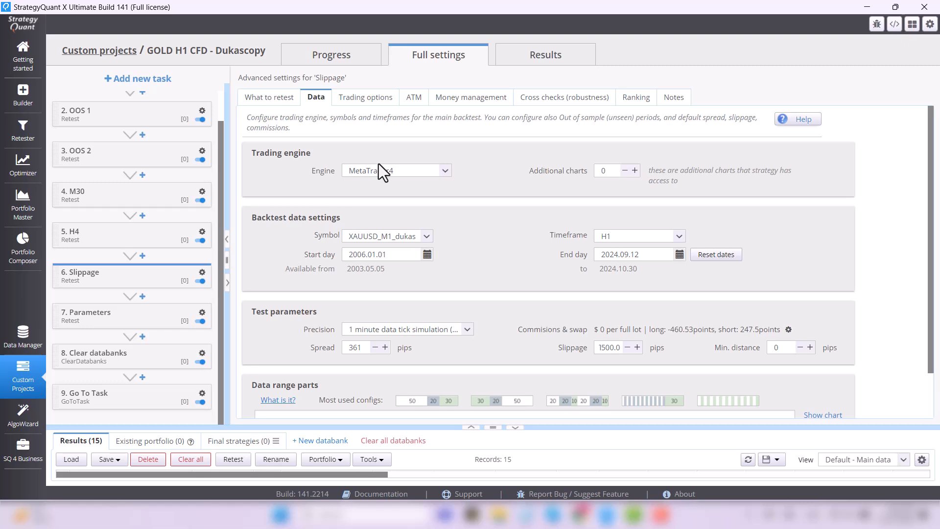
pyautogui.moveTo(561, 243)
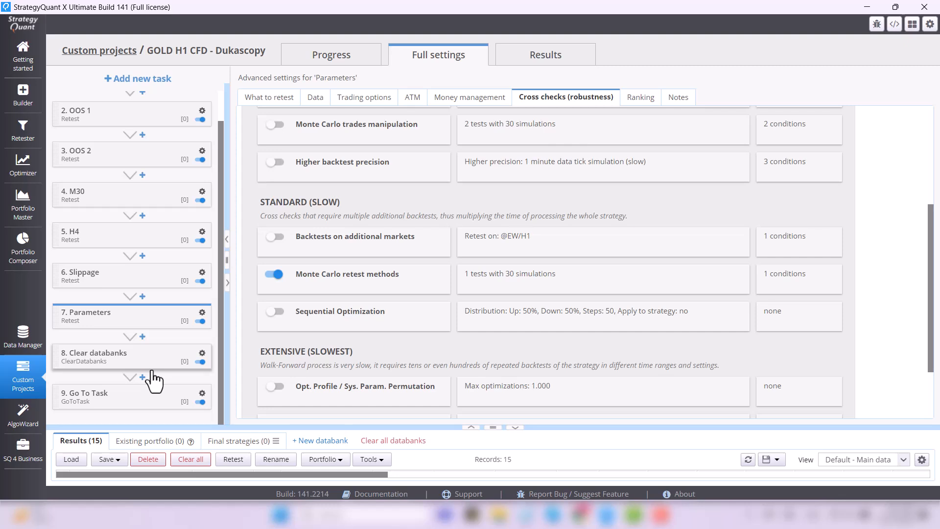
pyautogui.moveTo(177, 353)
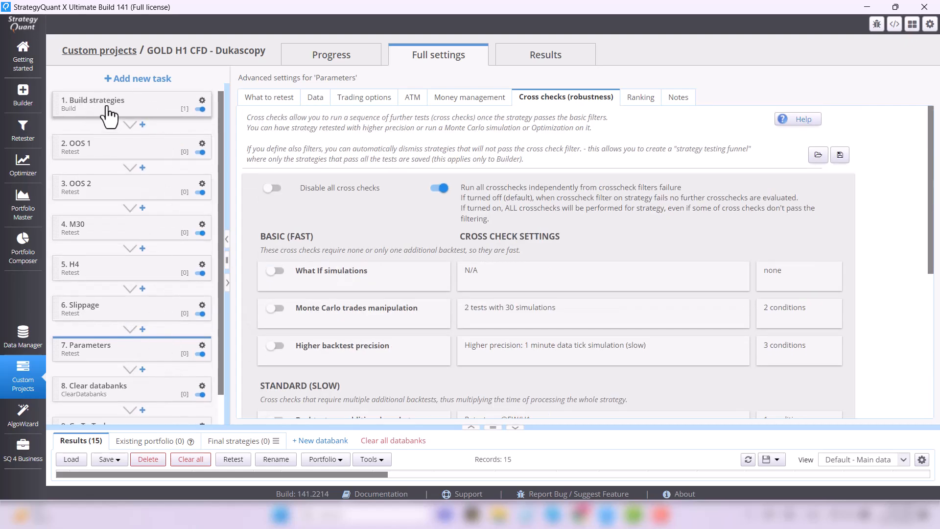
# - Select Build strategies to show What to build, template highest_breakout.sqx
pyautogui.click(93, 104)
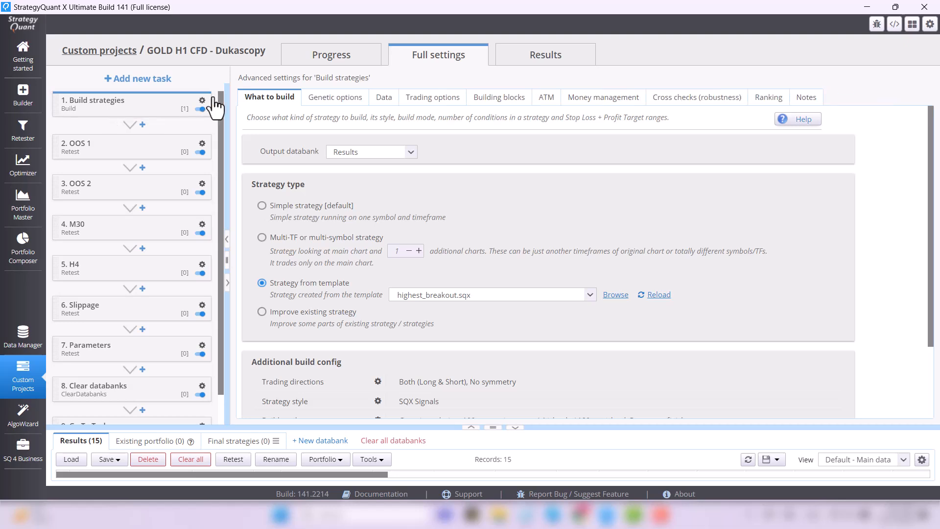
pyautogui.moveTo(214, 107)
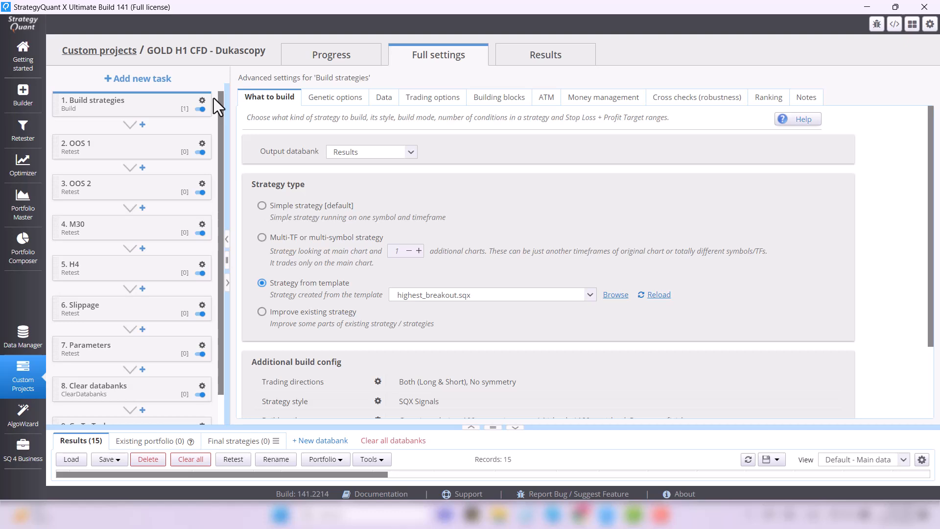
pyautogui.moveTo(276, 144)
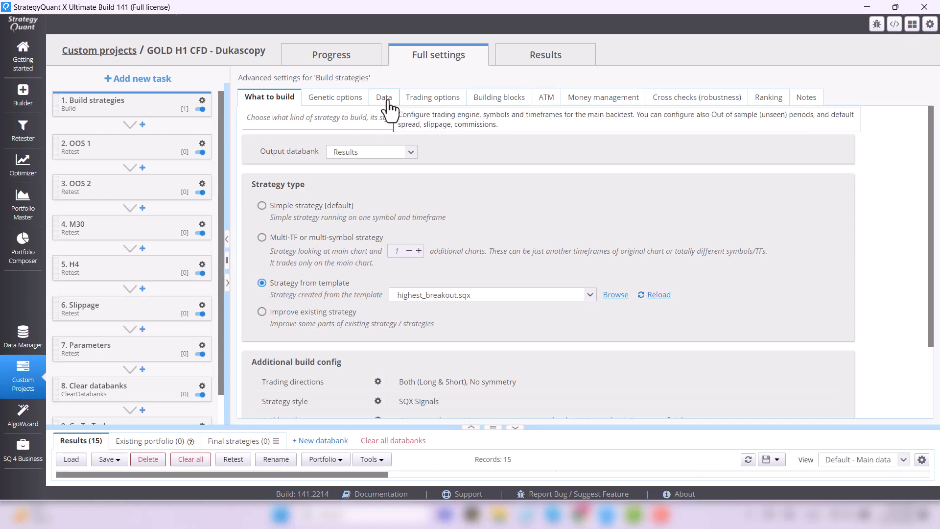
pyautogui.click(382, 97)
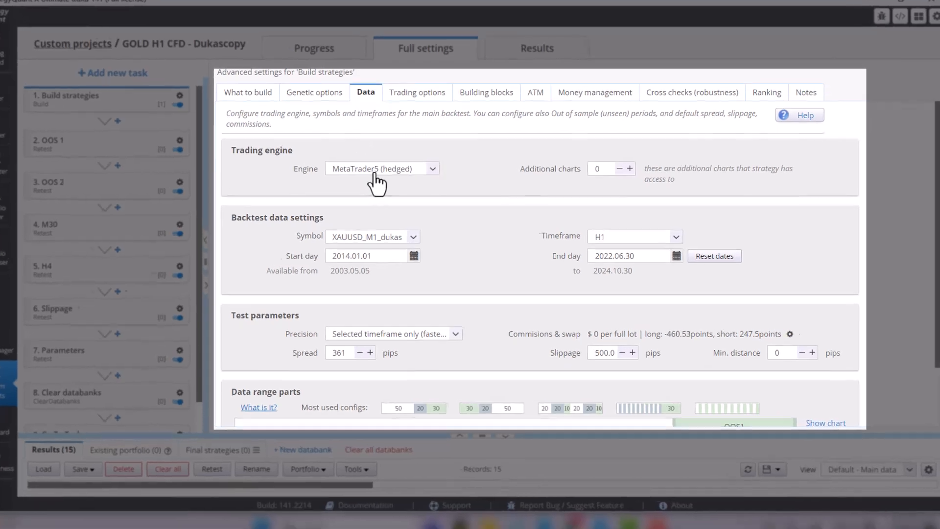
pyautogui.click(381, 168)
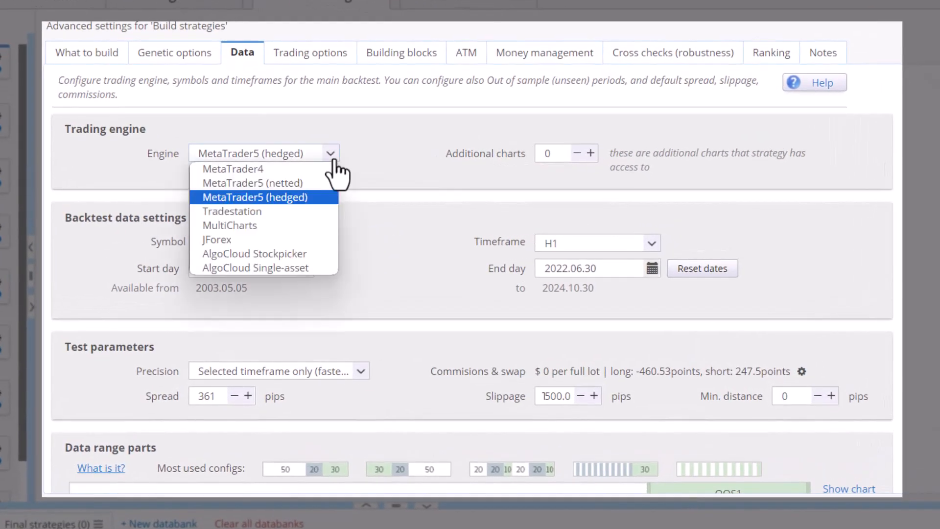
pyautogui.click(254, 197)
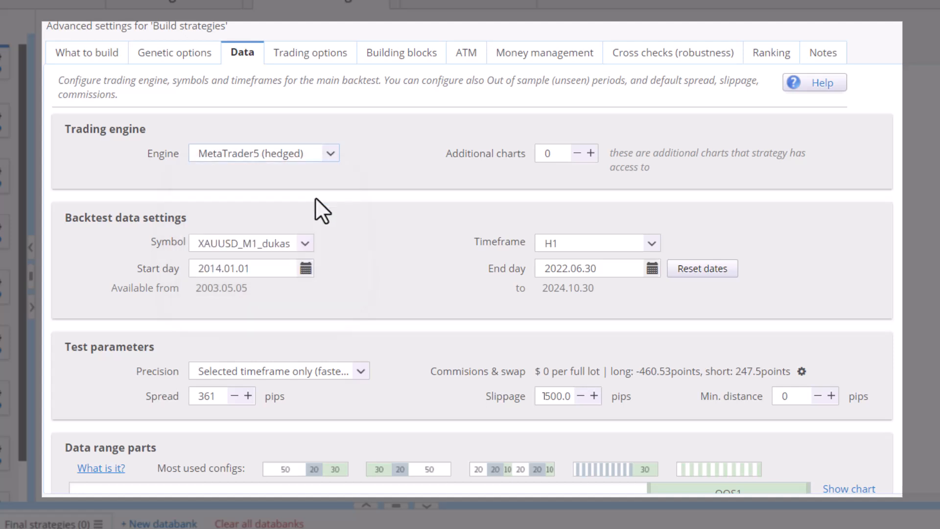
pyautogui.moveTo(273, 249)
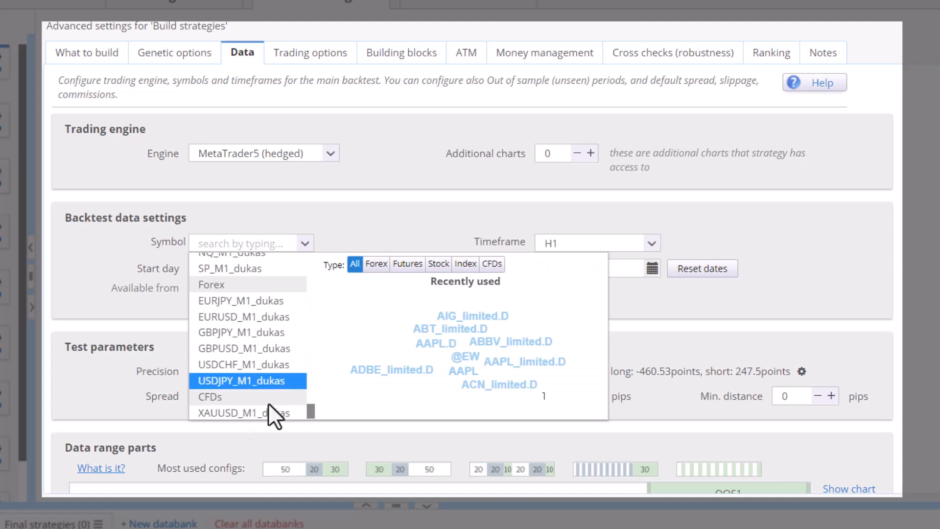
pyautogui.click(239, 413)
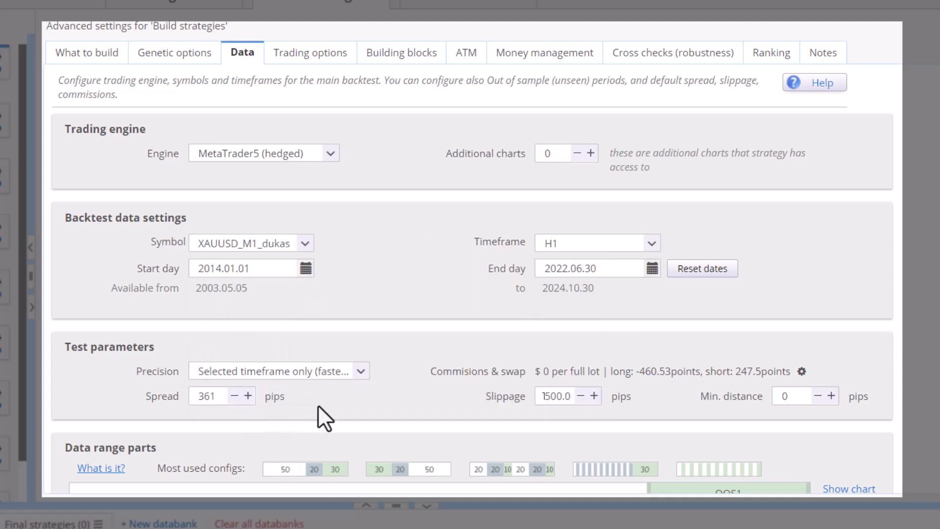
pyautogui.moveTo(671, 267)
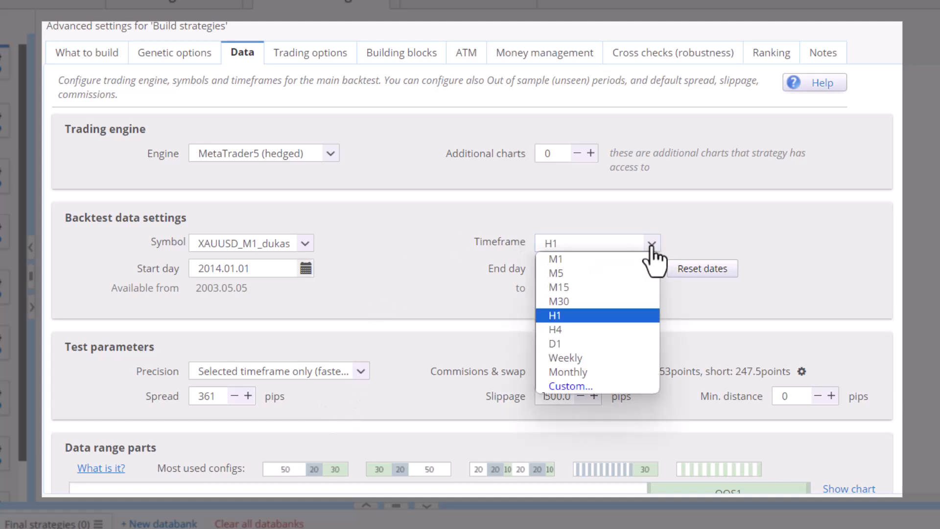
pyautogui.click(555, 315)
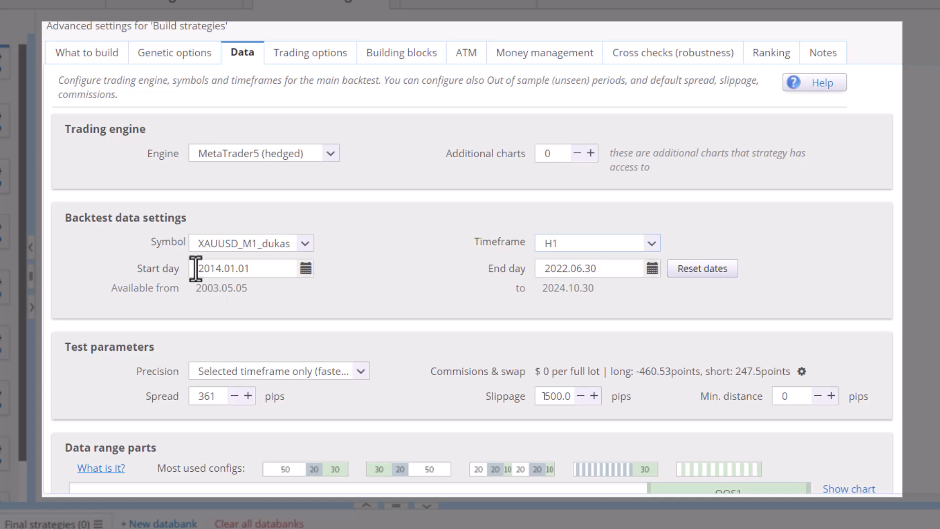
pyautogui.moveTo(554, 267)
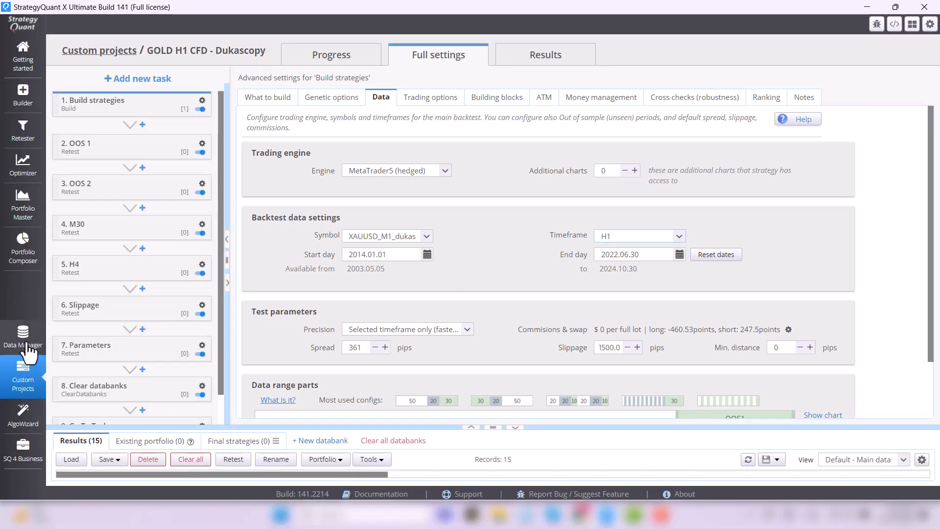
pyautogui.click(24, 333)
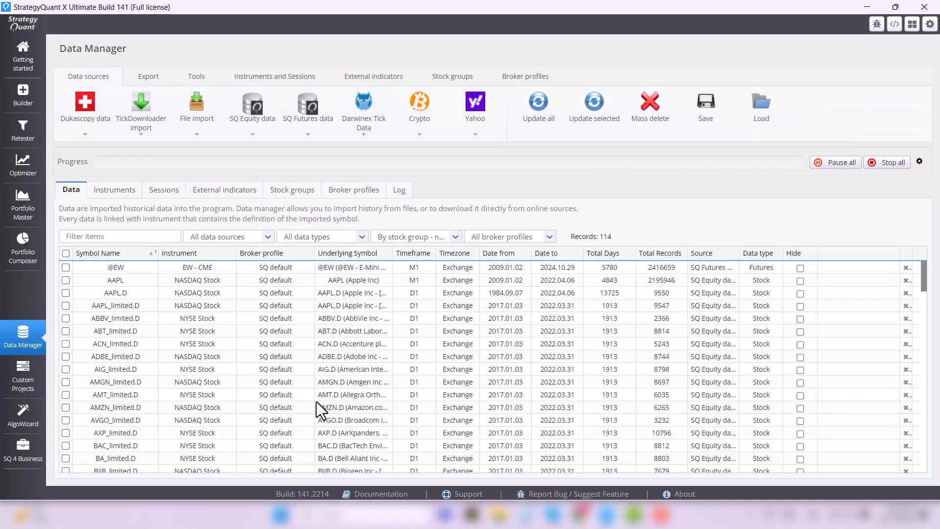
pyautogui.moveTo(23, 376)
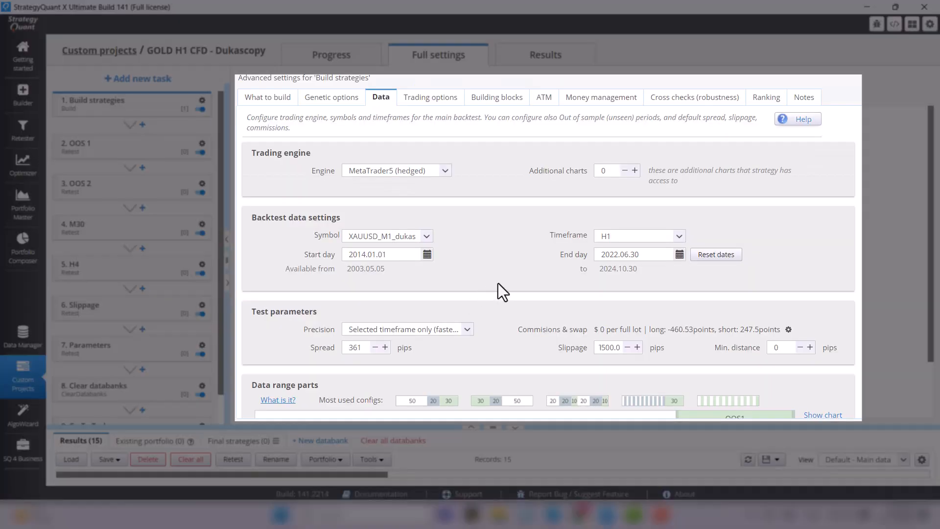
pyautogui.moveTo(508, 259)
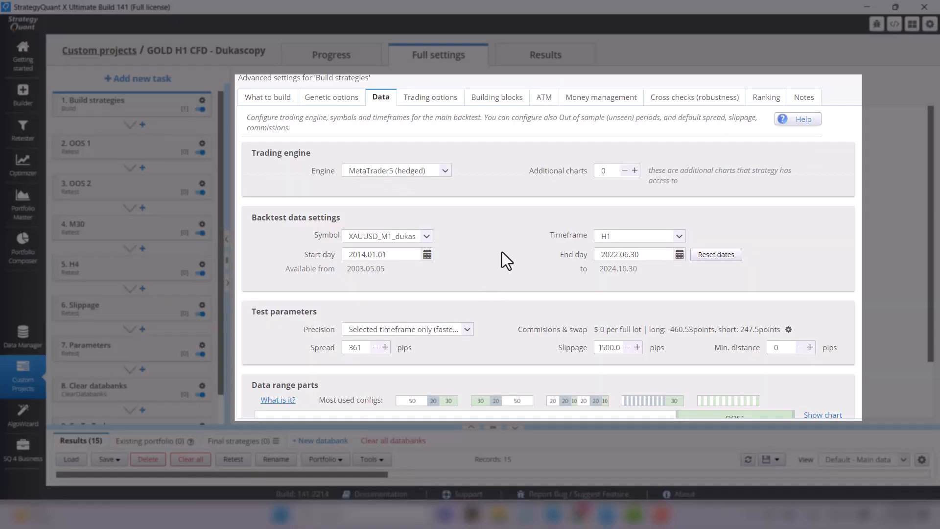
# - Show Build strategies' trading options and toggle Exit On Friday off and back on (20:40)
pyautogui.click(430, 97)
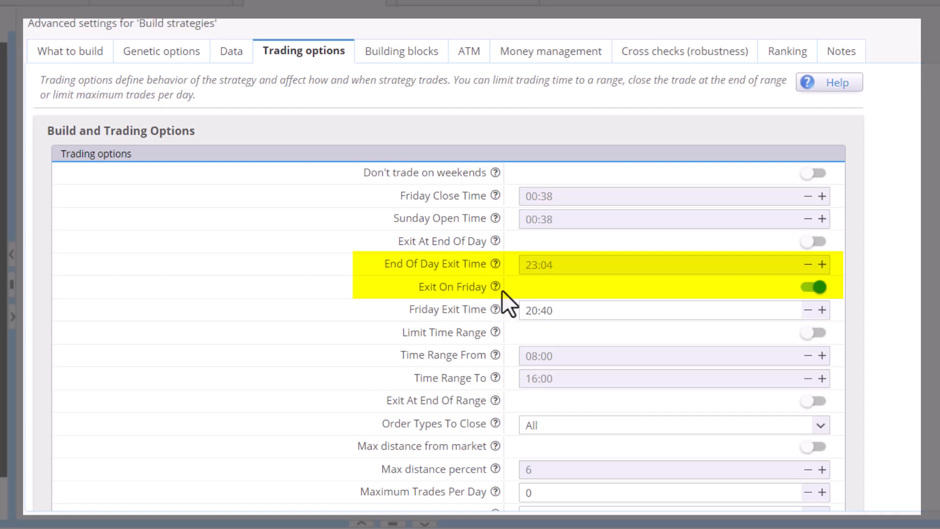
pyautogui.click(812, 286)
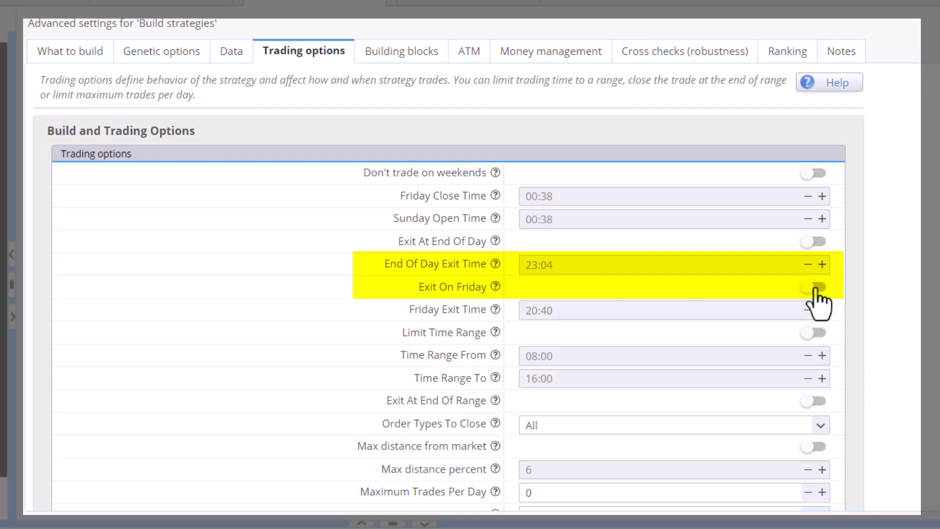
pyautogui.click(813, 286)
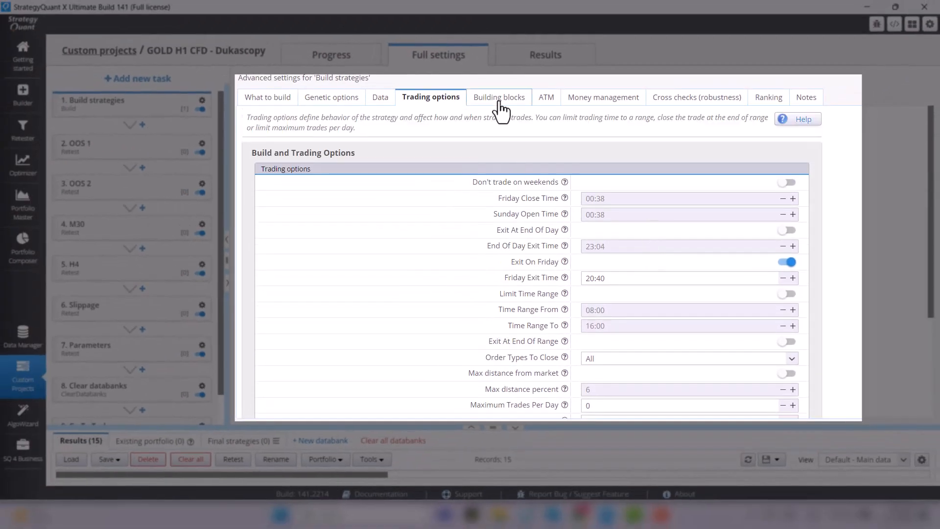
# - Review the Build strategies building blocks: 71 signal blocks, stop entry orders, and enabled exit types
pyautogui.click(499, 97)
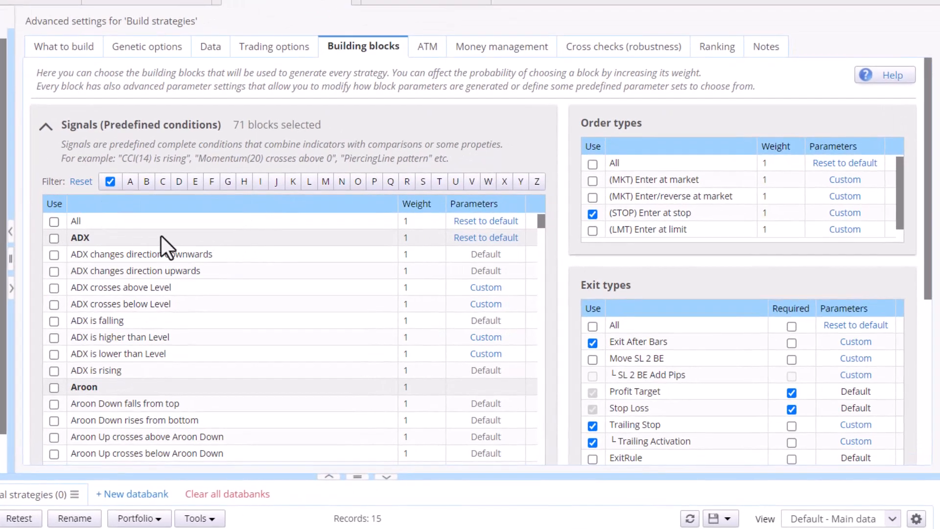
pyautogui.scroll(-3)
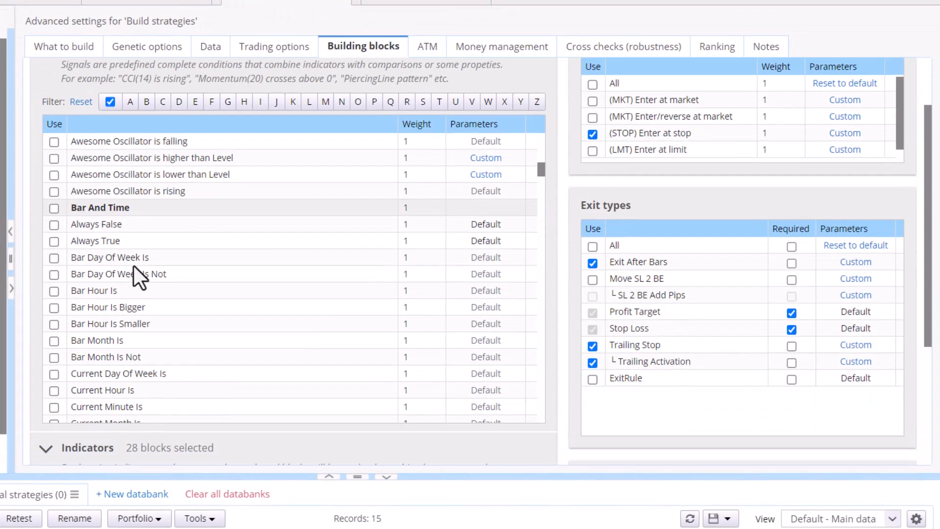
pyautogui.scroll(-3)
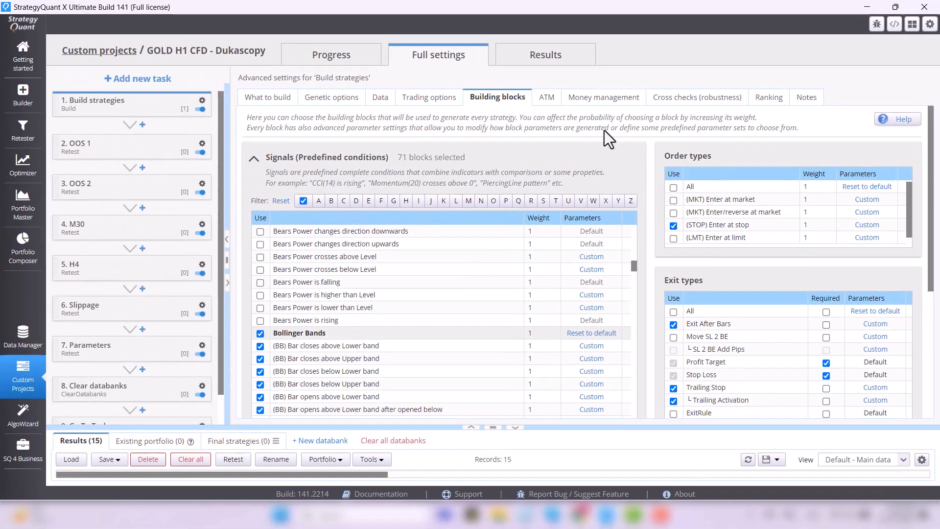
# - View money management: initial capital 10000, fixed size method, order size 0.1
pyautogui.click(604, 97)
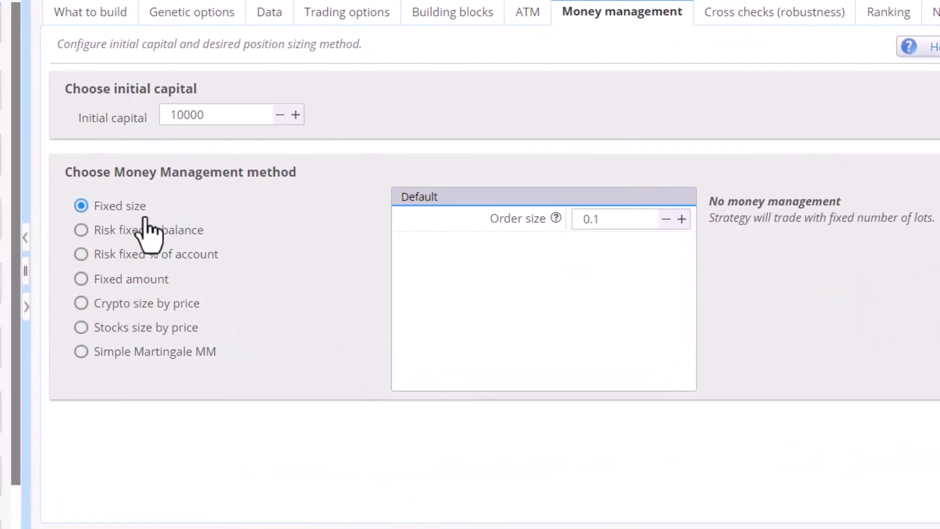
pyautogui.moveTo(107, 360)
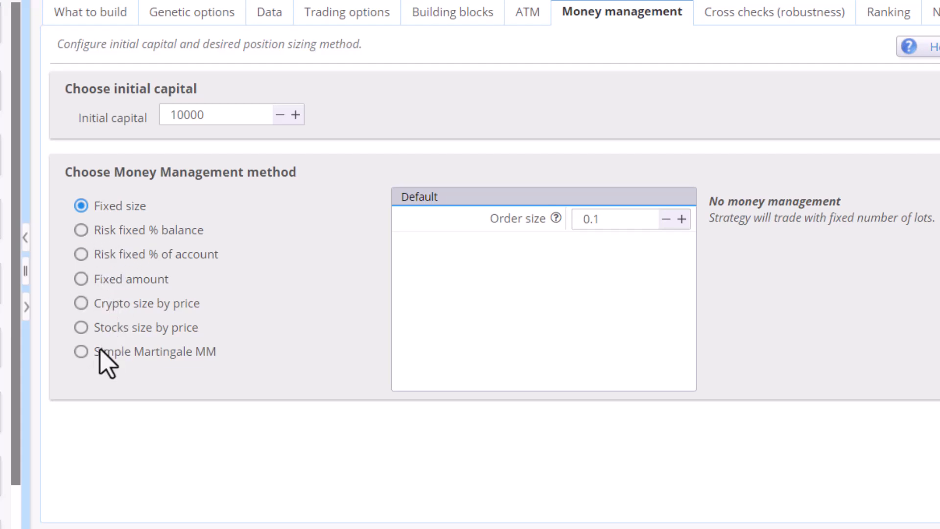
pyautogui.moveTo(517, 316)
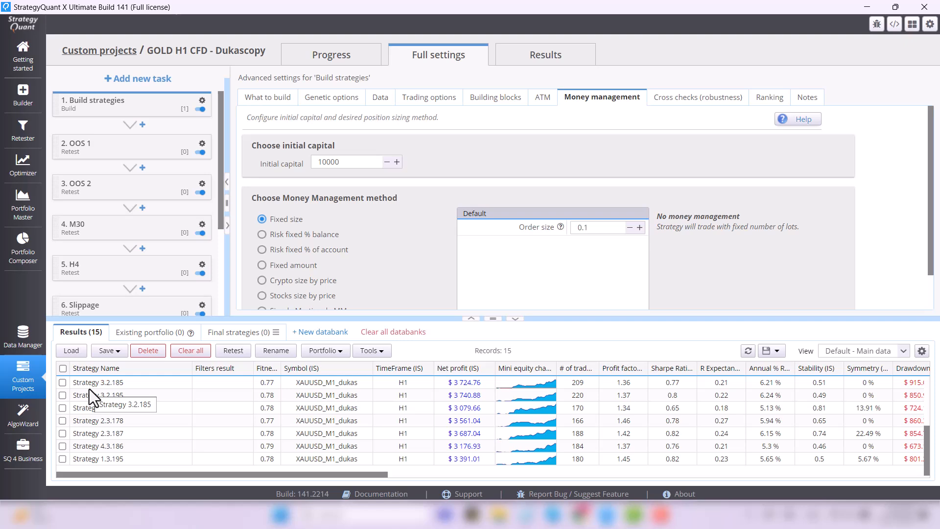
pyautogui.moveTo(252, 114)
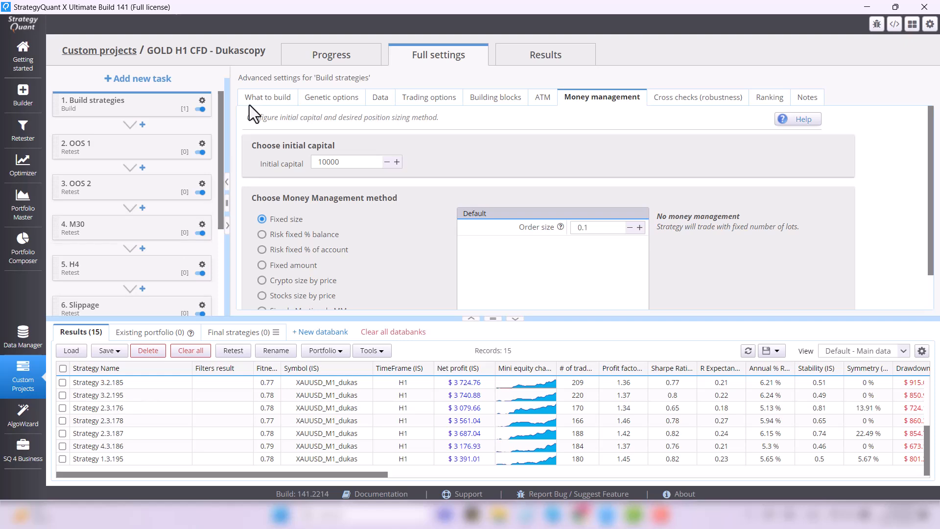
# - Return to the project progress view and start the GOLD H1 CFD custom project
pyautogui.click(331, 55)
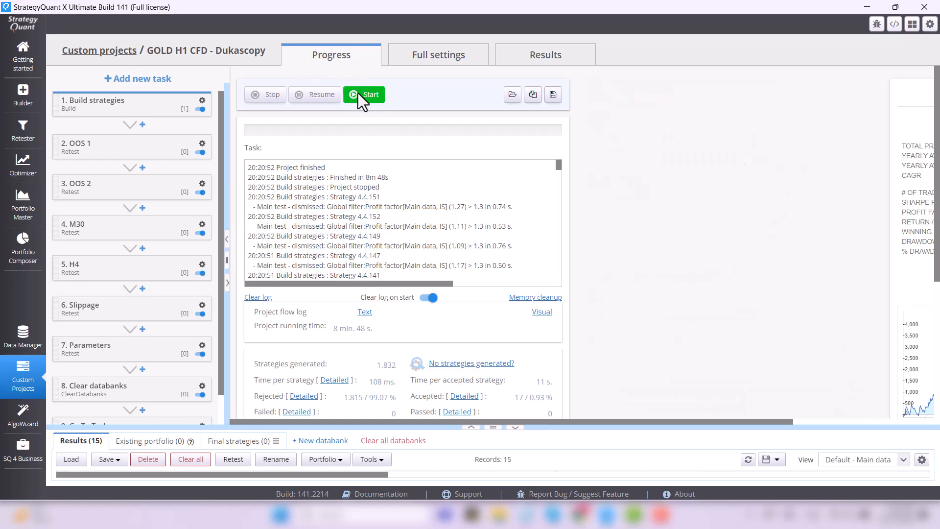
pyautogui.click(363, 94)
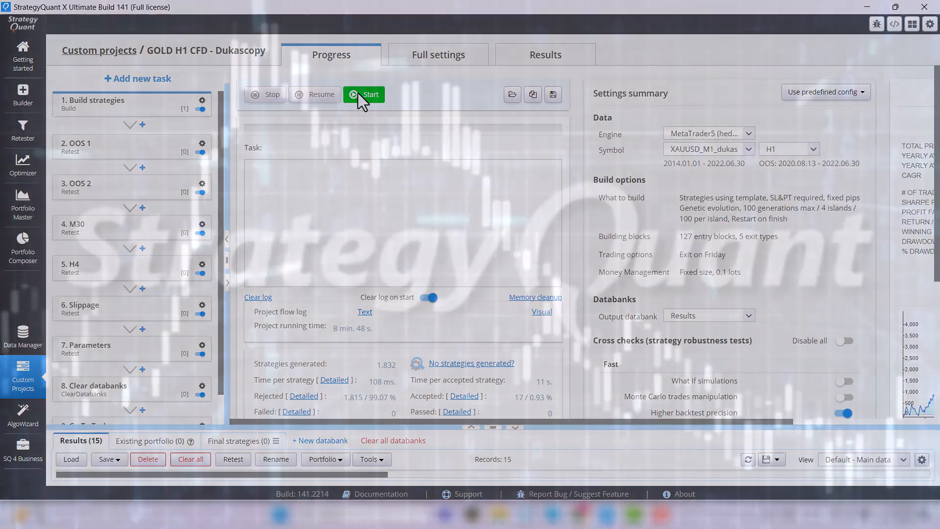